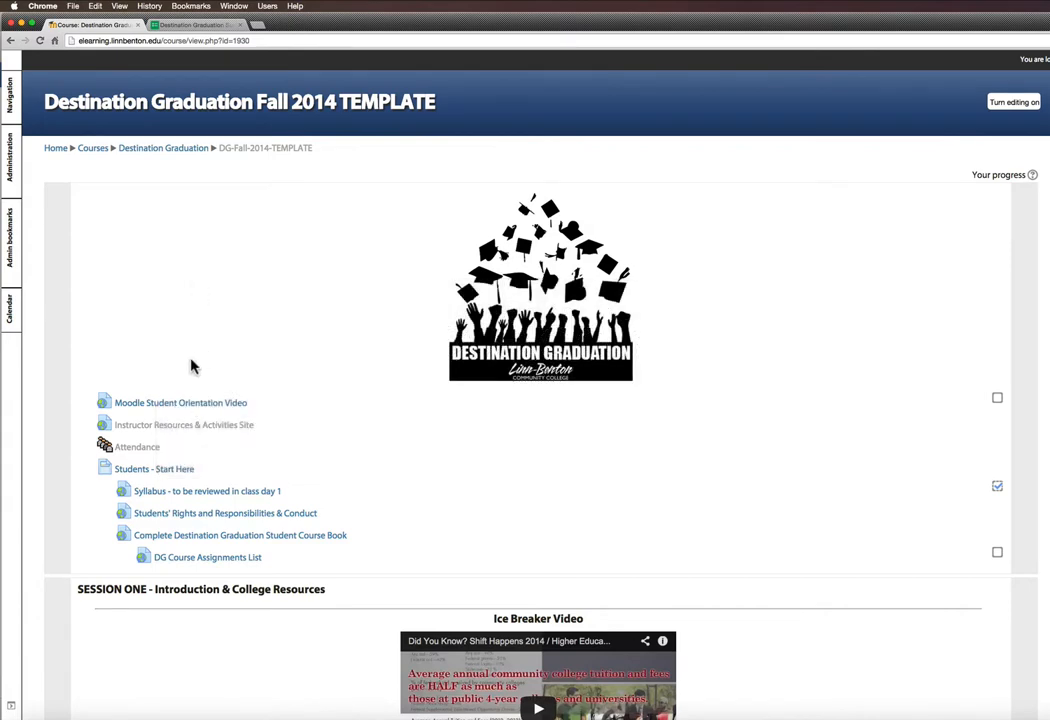
Step: Check the Destination Graduation Survey form tab, then return to the course page
scroll("down", 3)
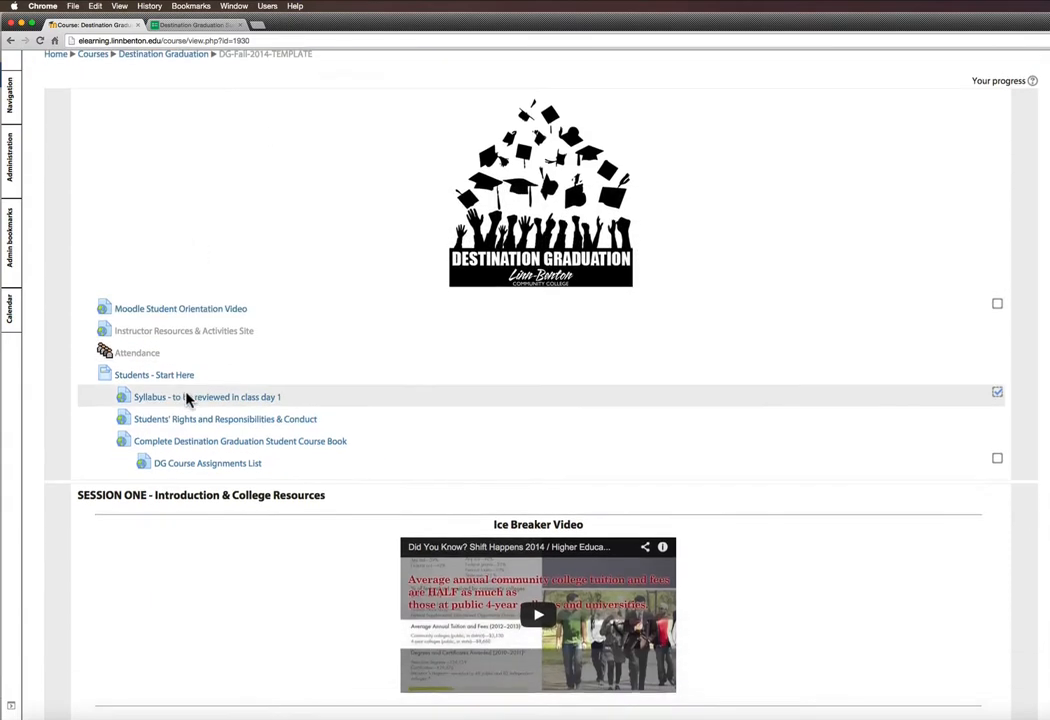
scroll("down", 3)
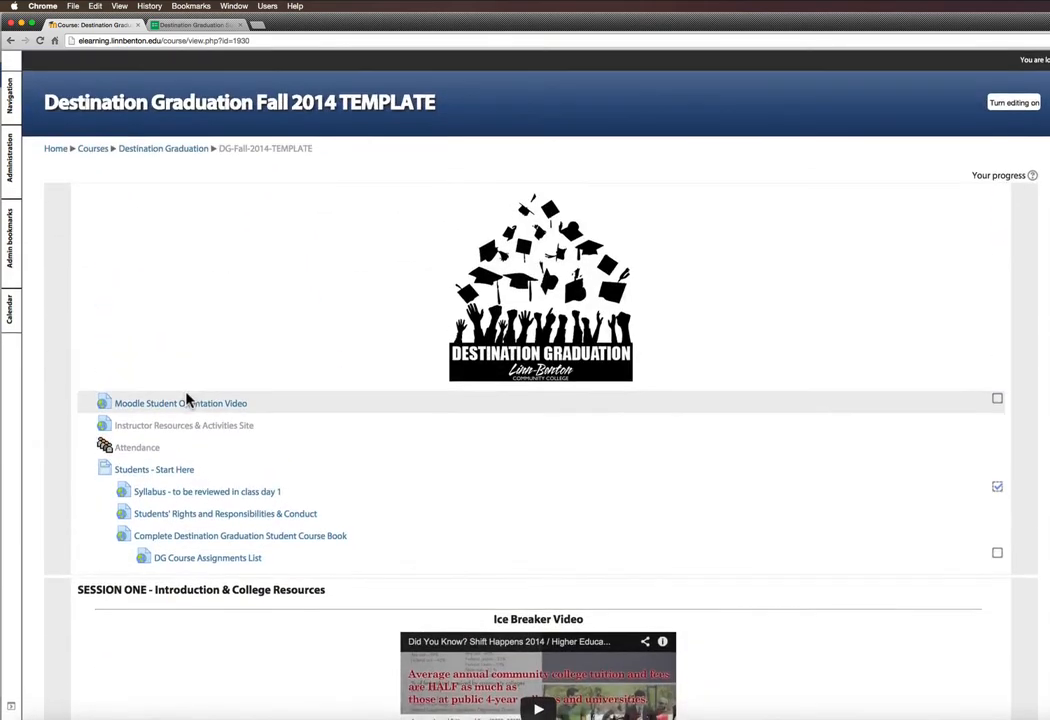
left_click(195, 24)
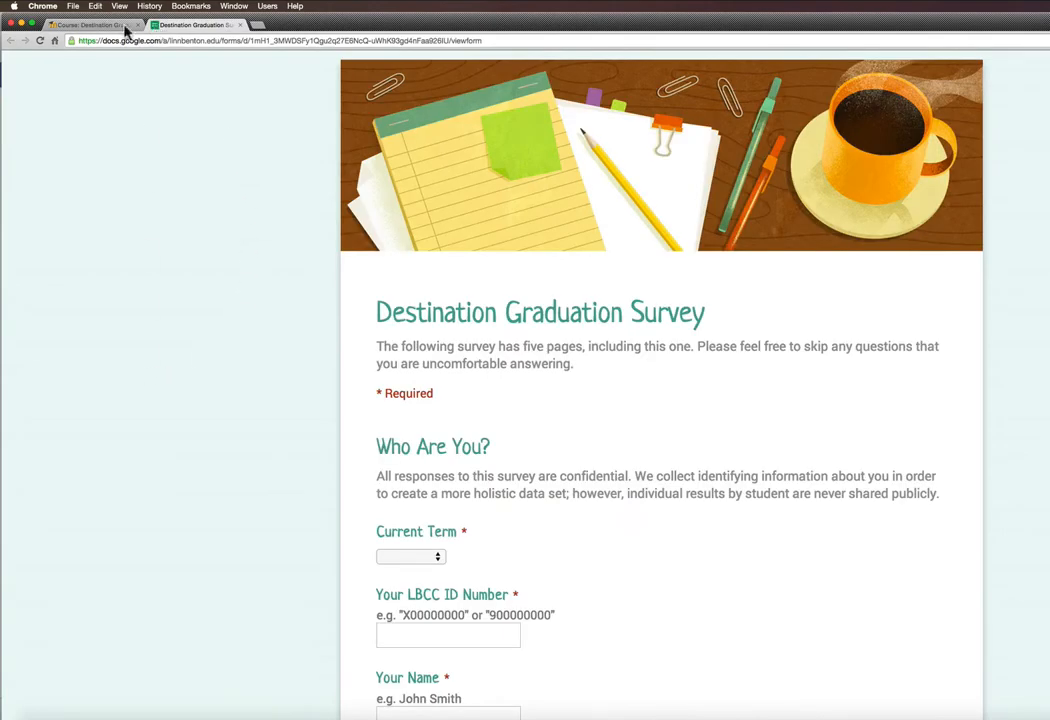
left_click(90, 24)
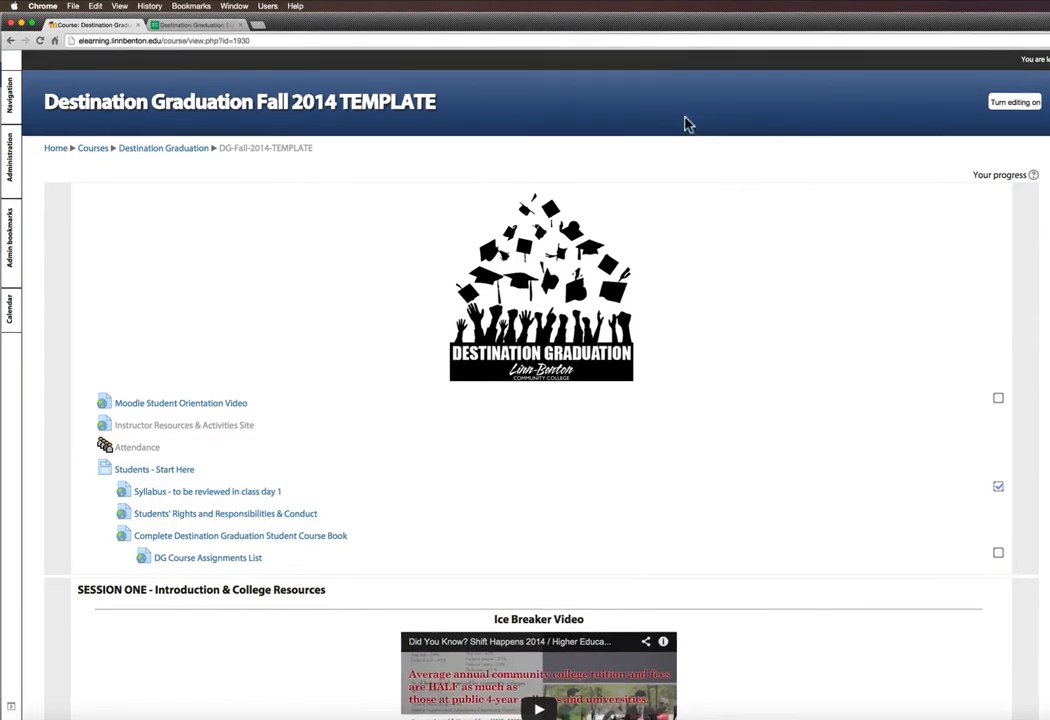
Step: Turn editing on for the Destination Graduation Fall 2014 course
left_click(1016, 102)
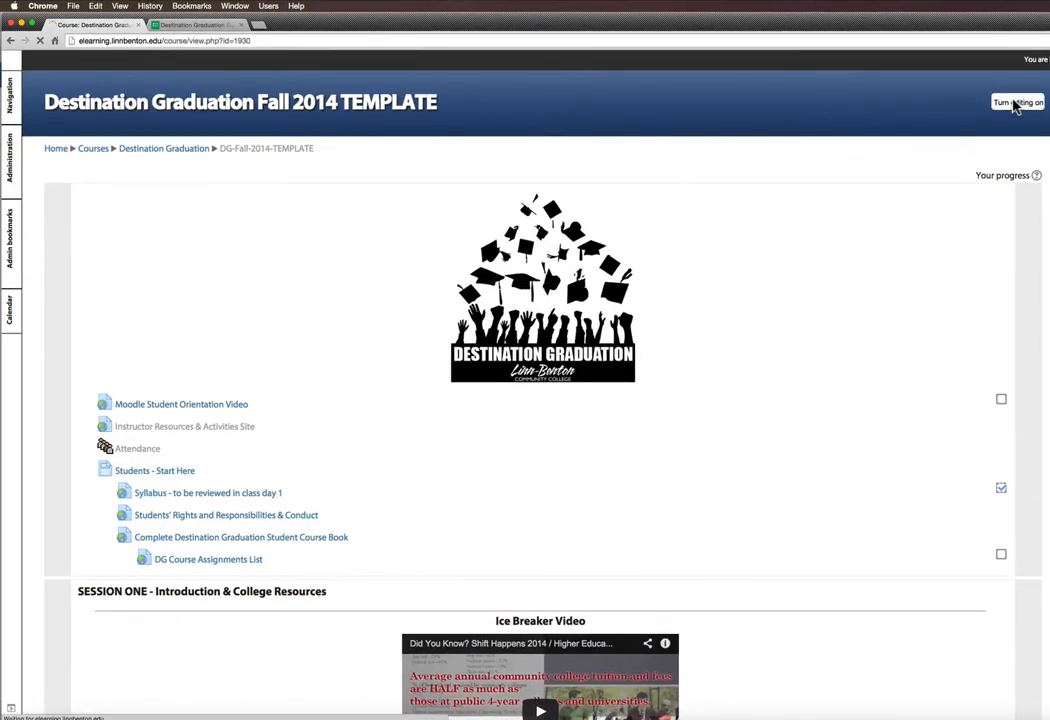
left_click(1015, 102)
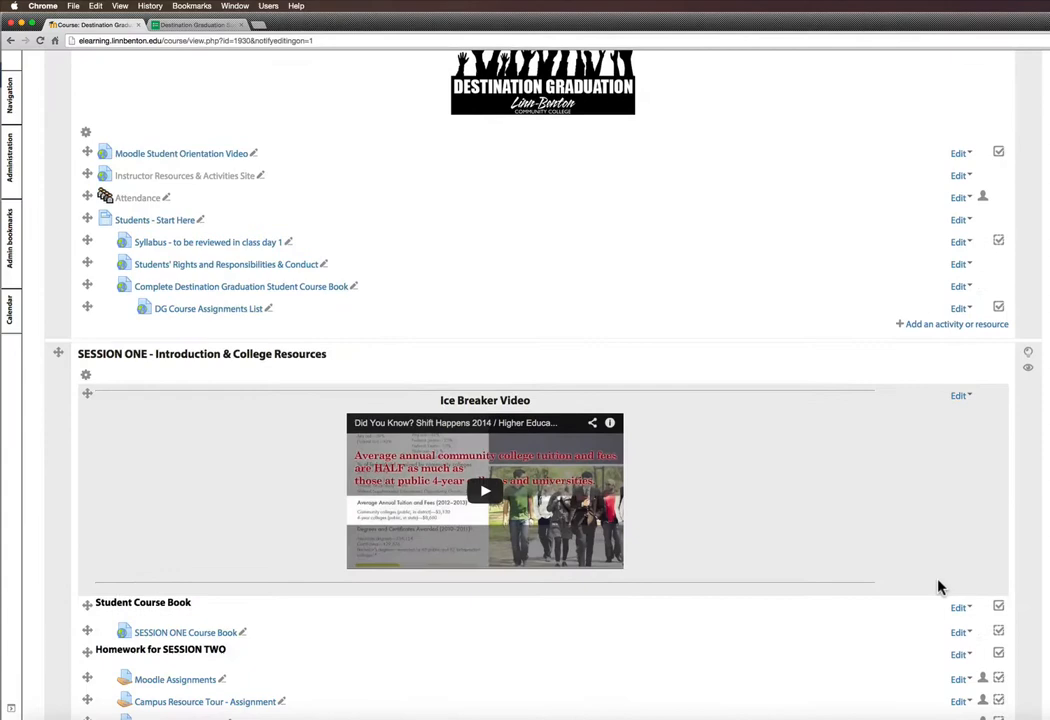
scroll("down", 3)
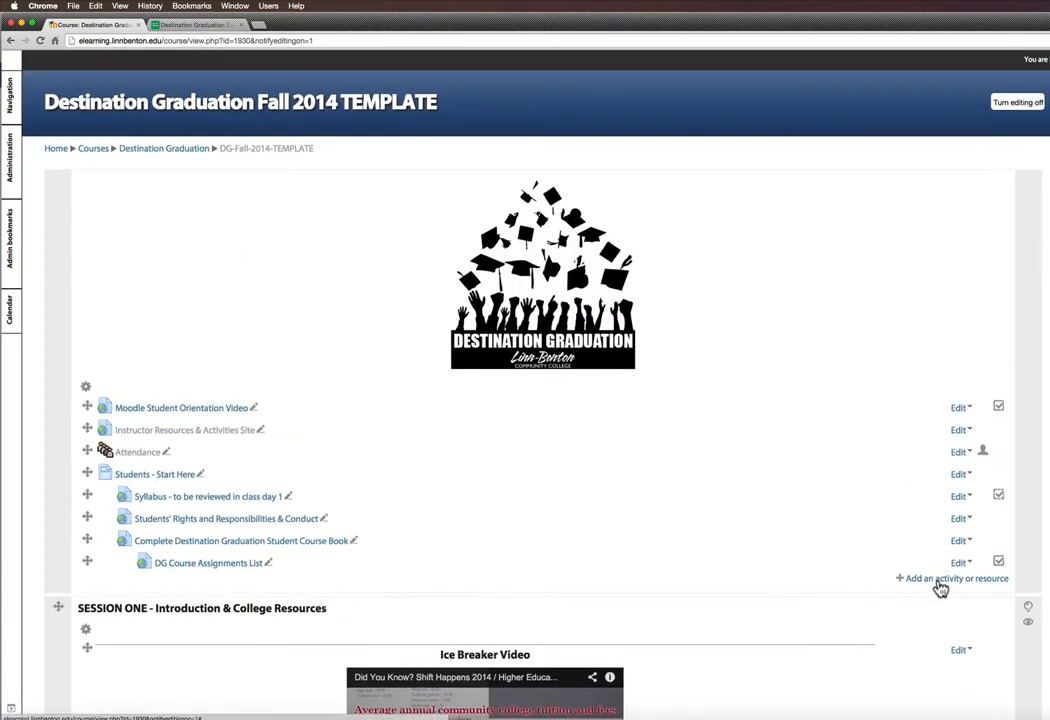
Step: Add a URL resource to the course's top section
left_click(951, 578)
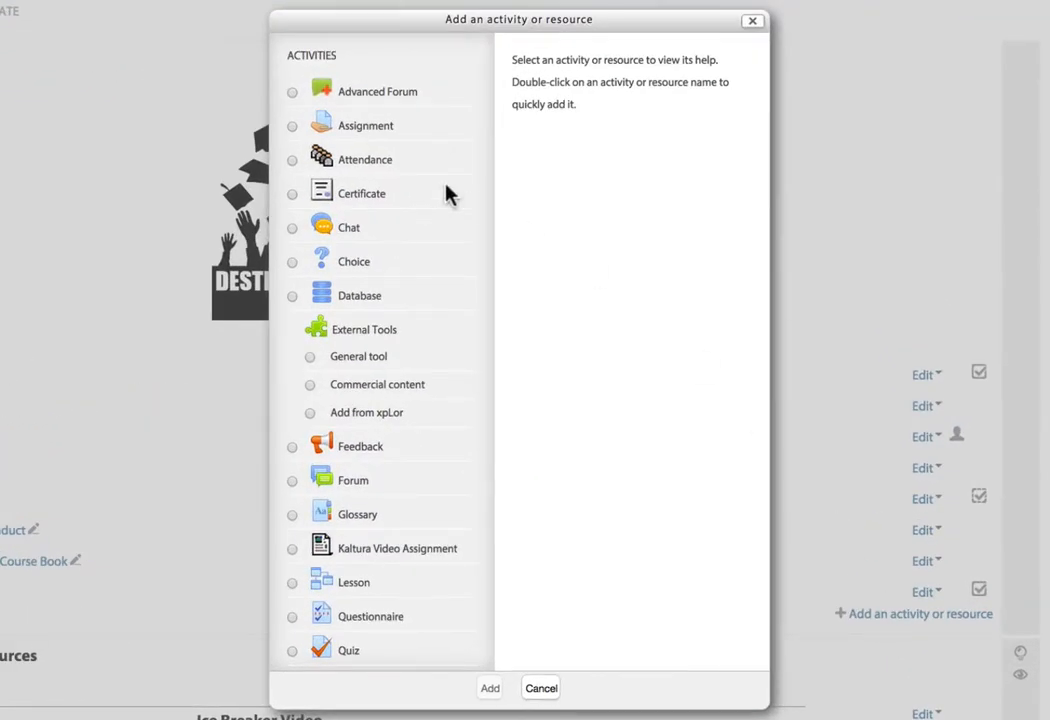
mouse_move(332, 64)
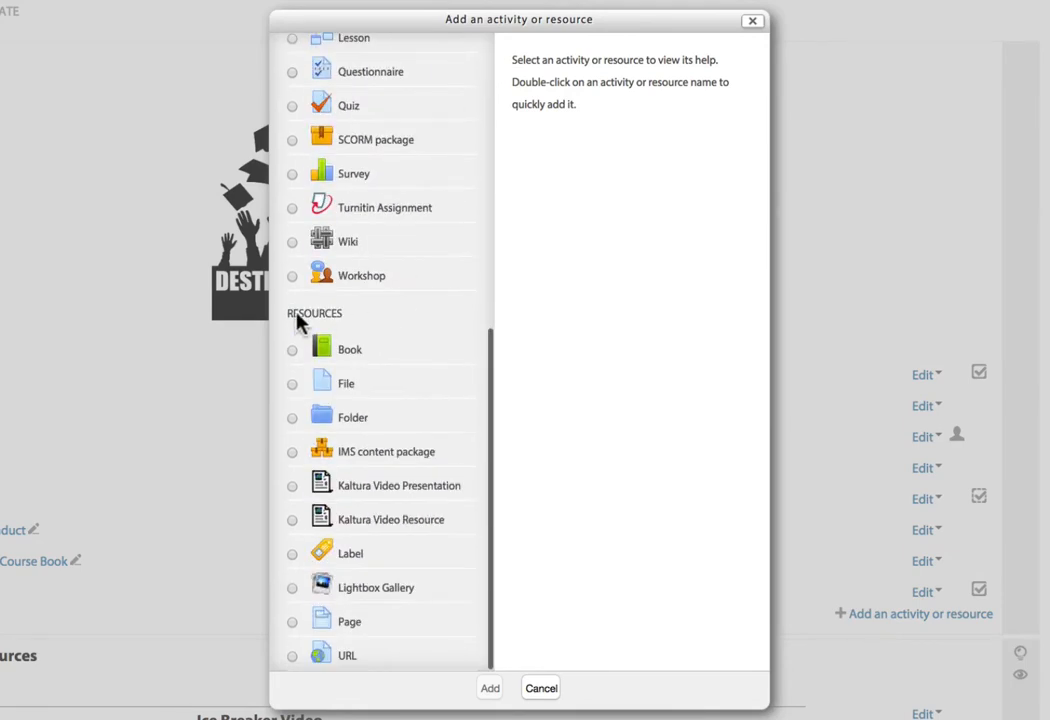
mouse_move(332, 322)
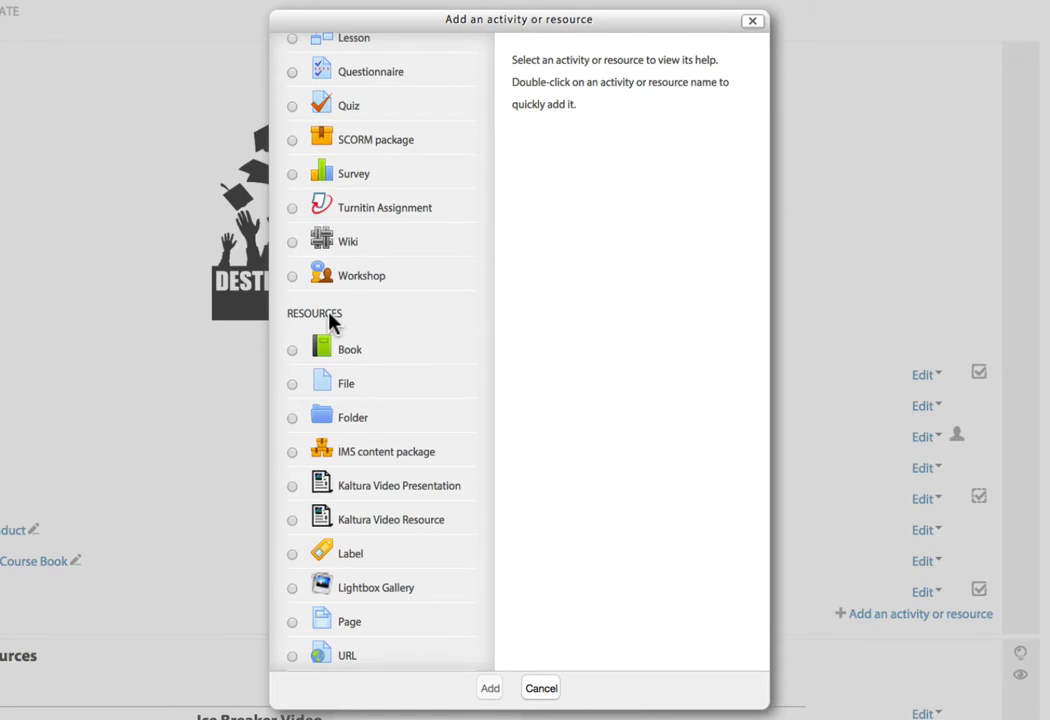
mouse_move(445, 450)
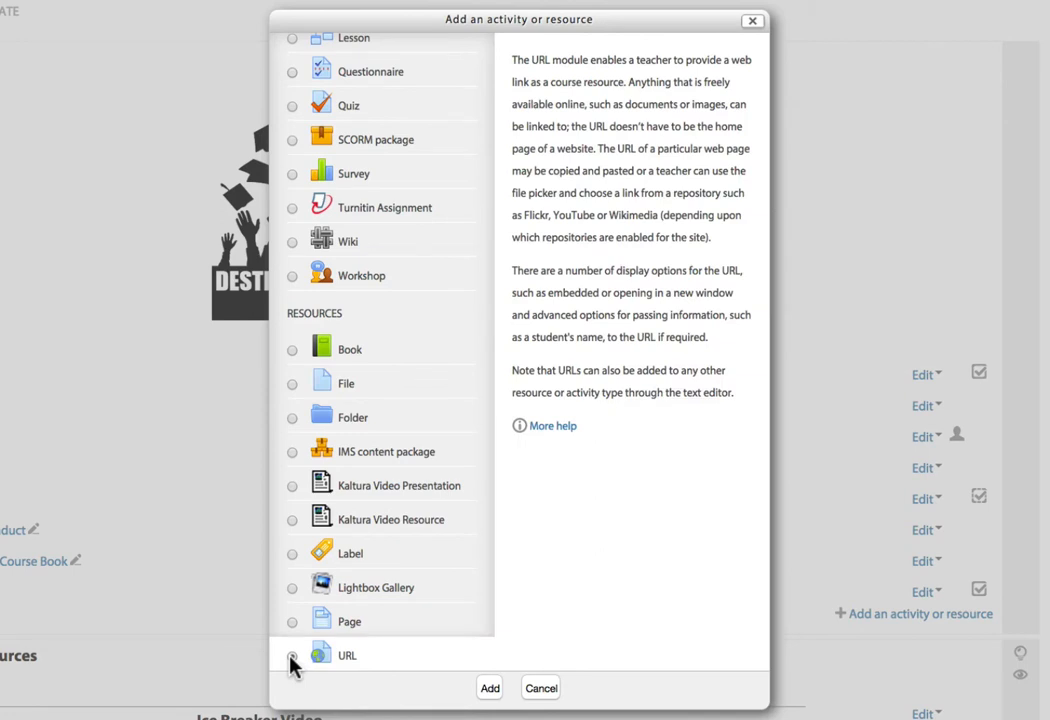
left_click(292, 655)
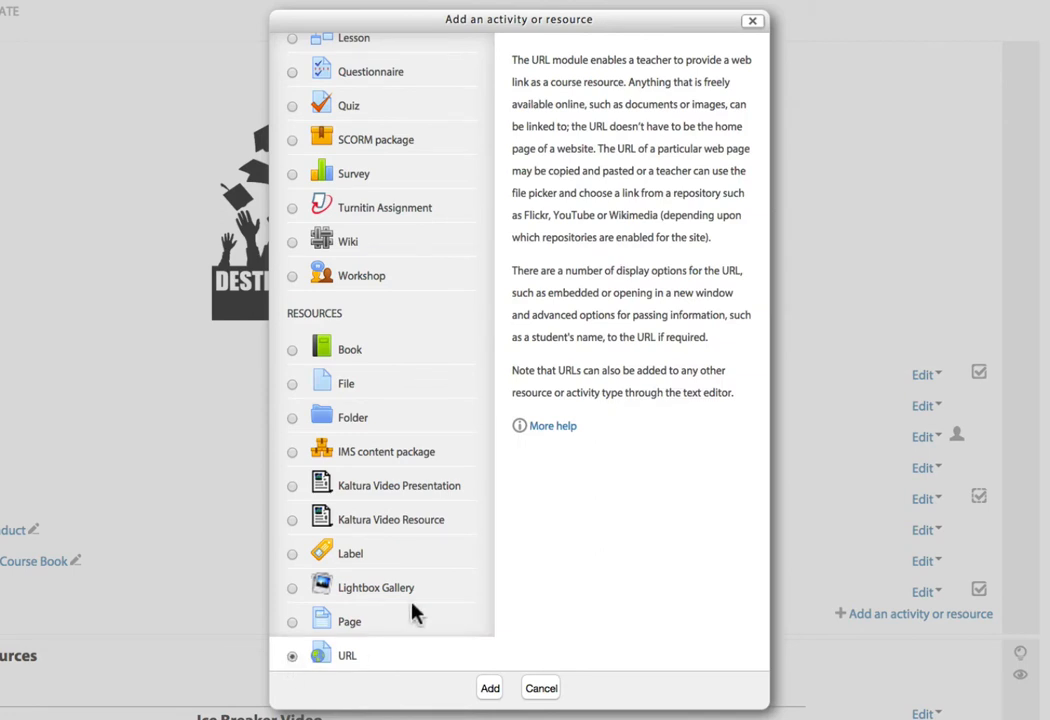
mouse_move(350, 417)
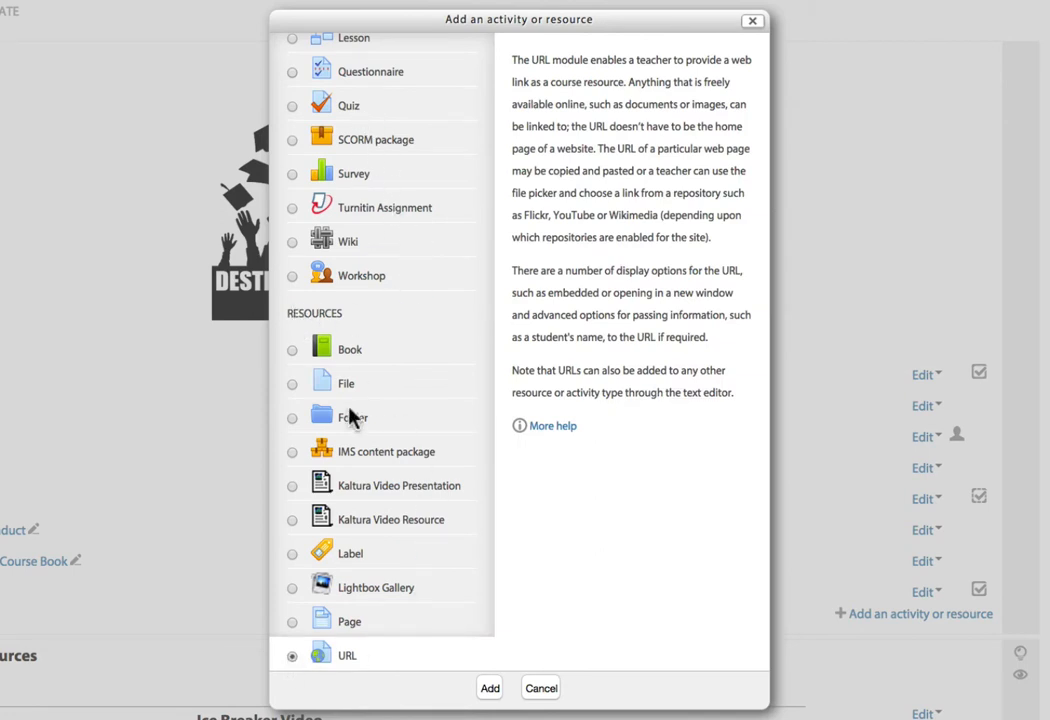
mouse_move(672, 474)
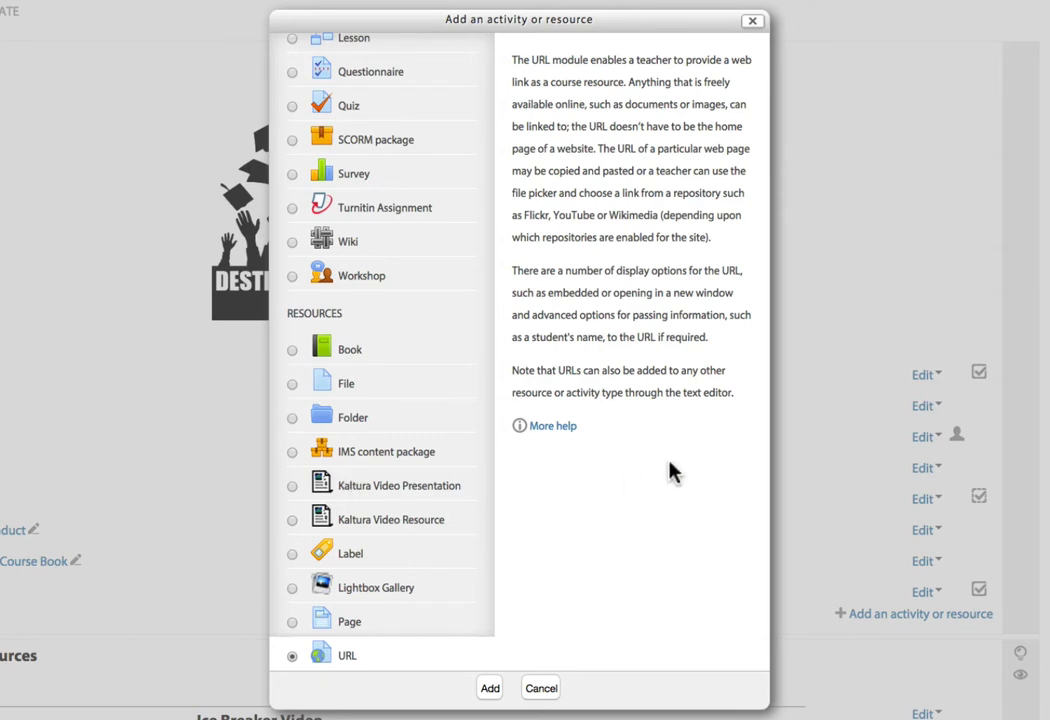
mouse_move(710, 207)
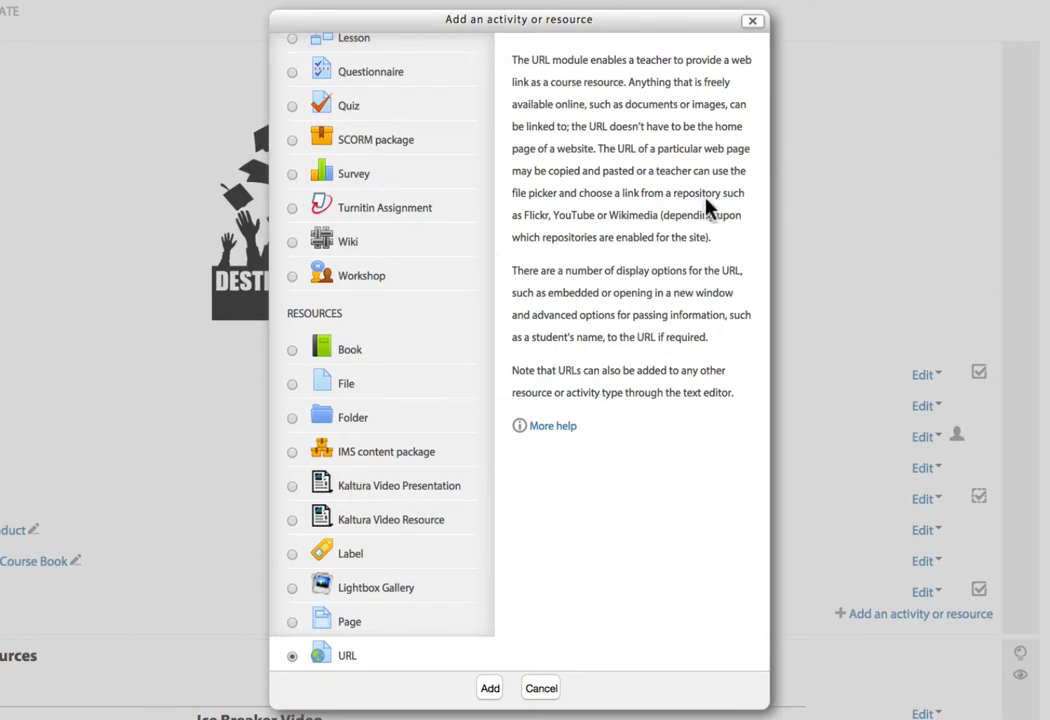
mouse_move(567, 213)
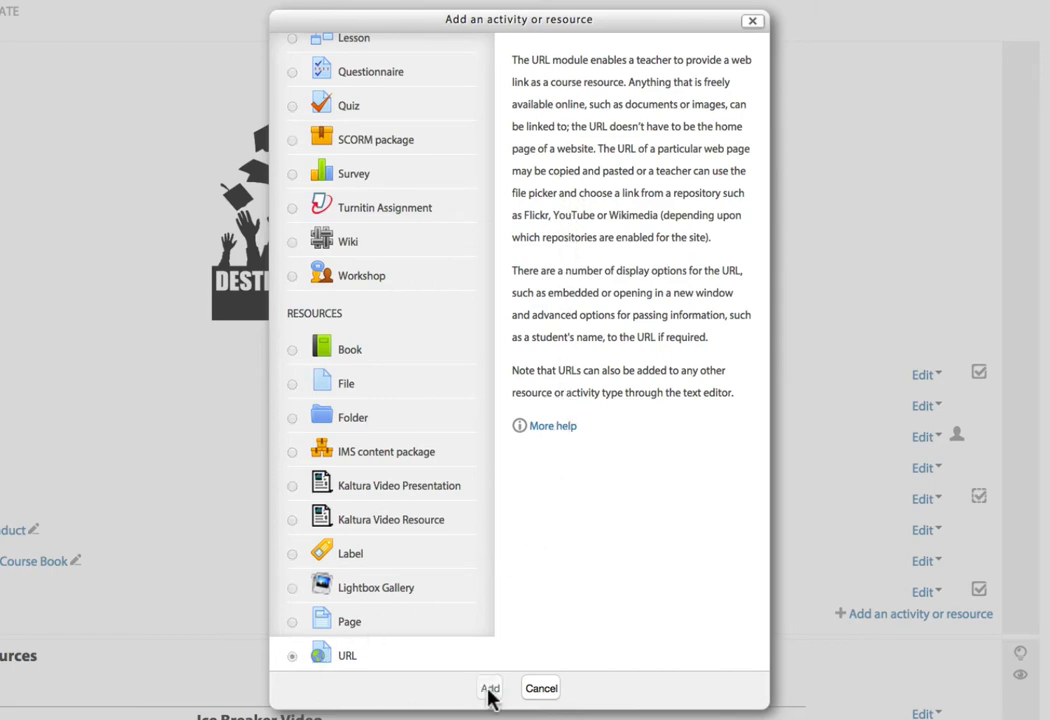
left_click(489, 688)
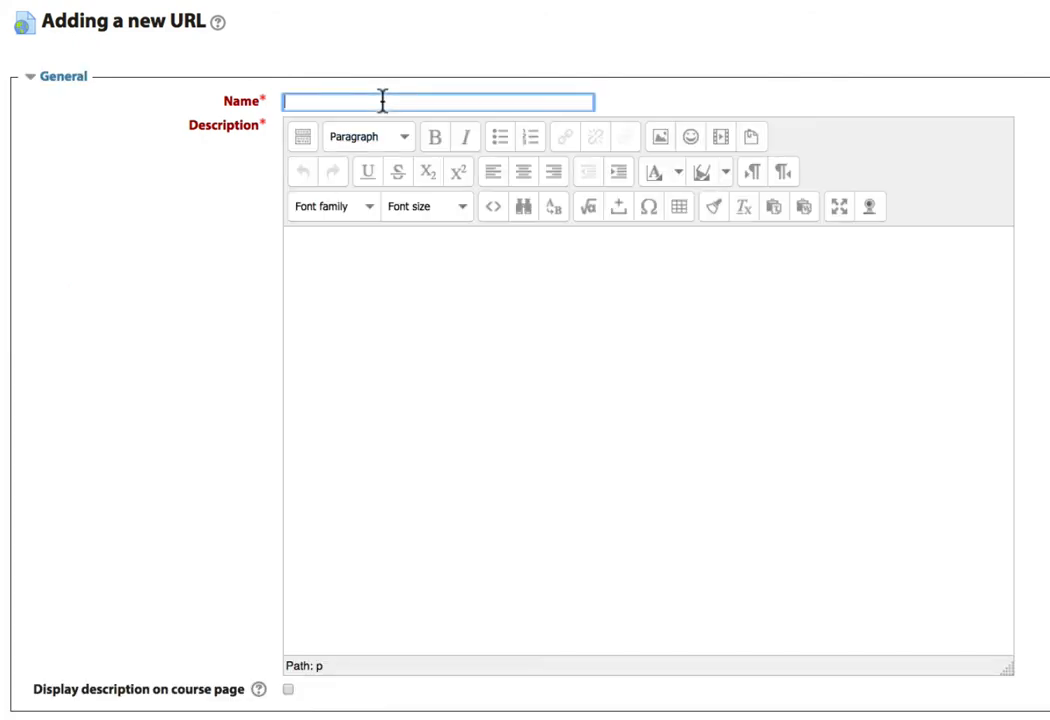
Step: Enter 'Destination Graduation Survey' as both the URL's name and description
type("Destina")
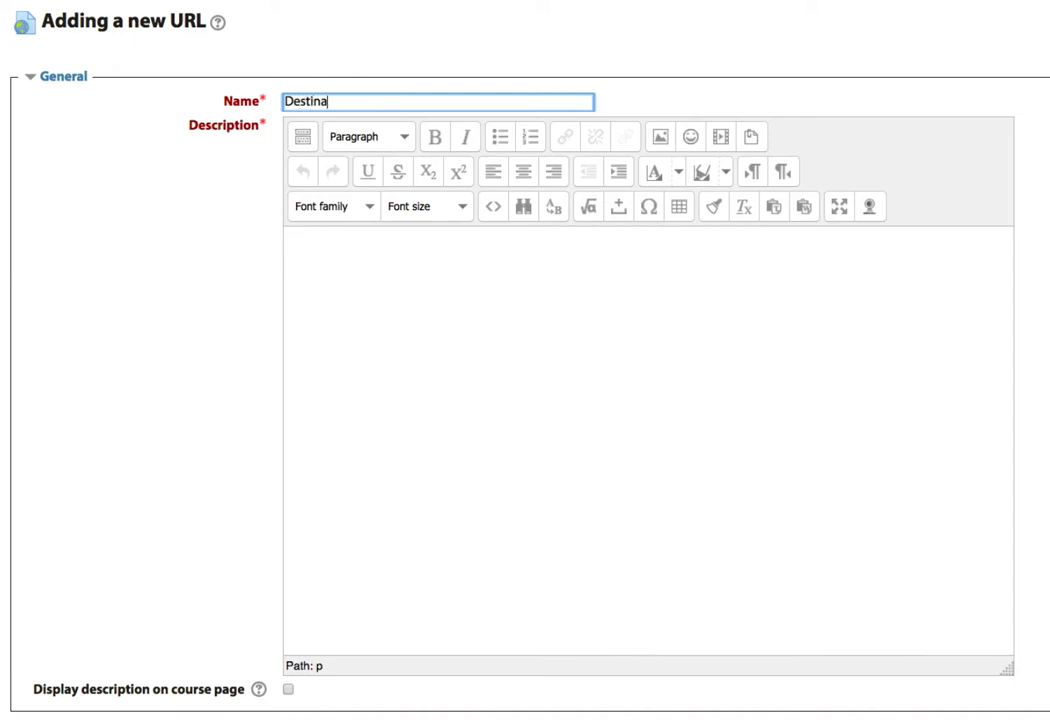
type("tion Gradua")
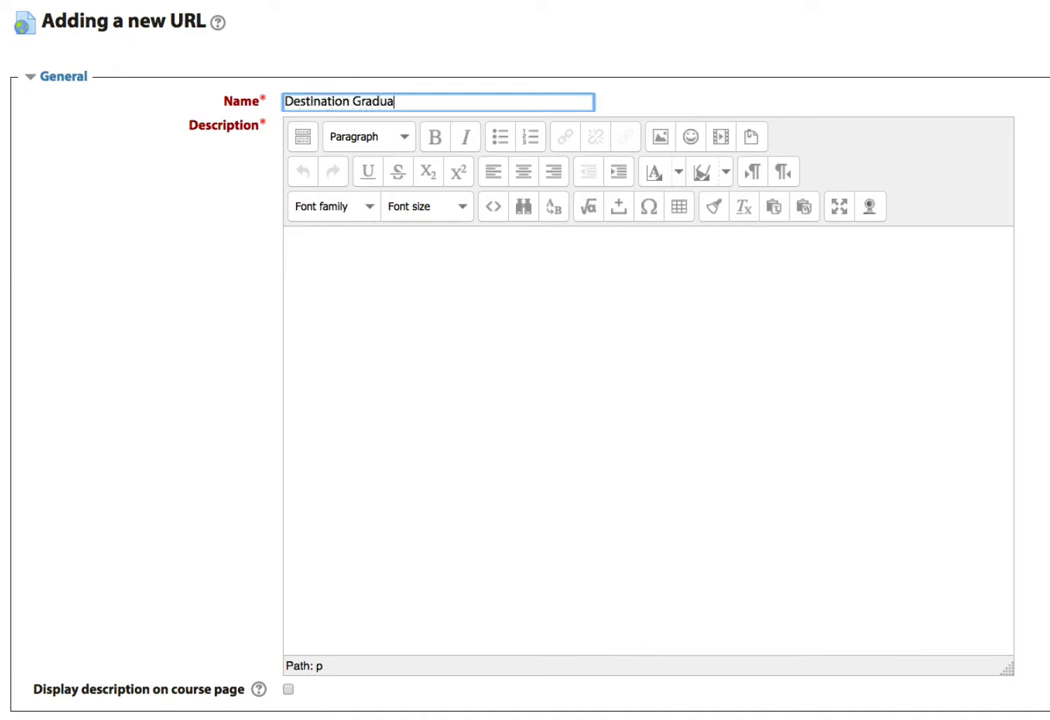
type("tion Sur")
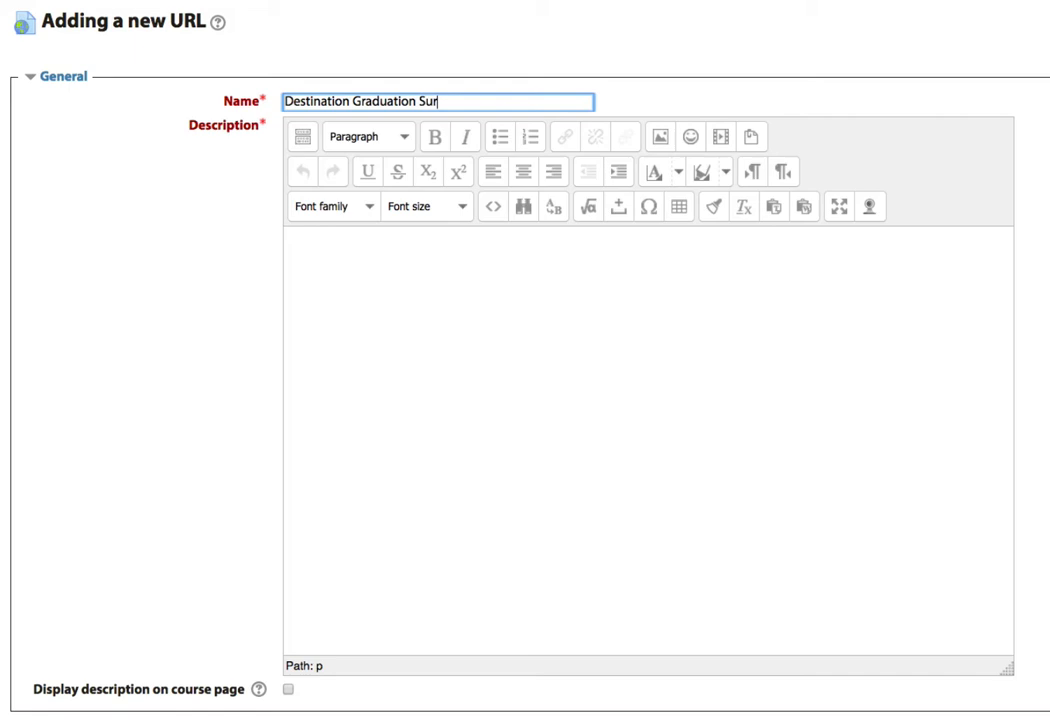
type("vey")
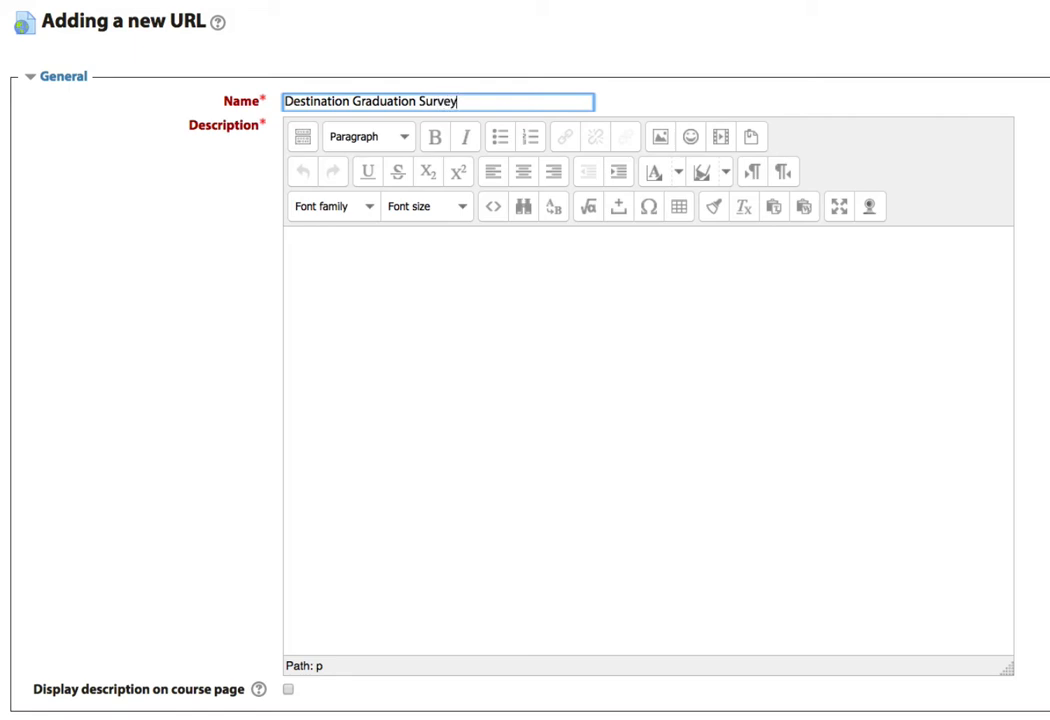
mouse_move(366, 291)
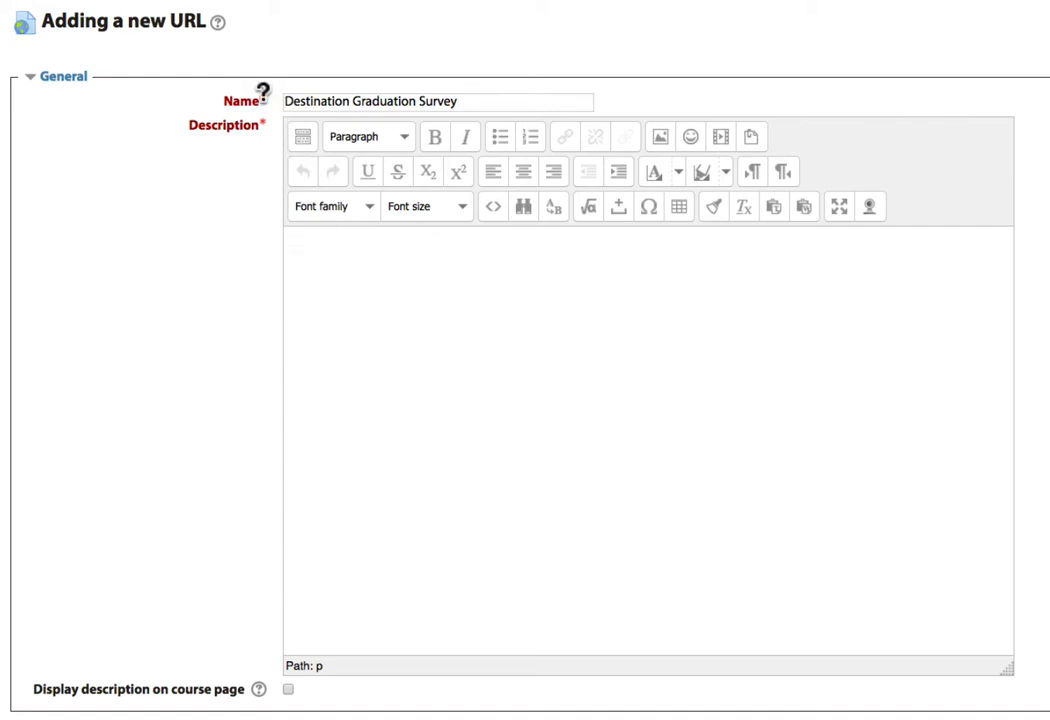
mouse_move(263, 124)
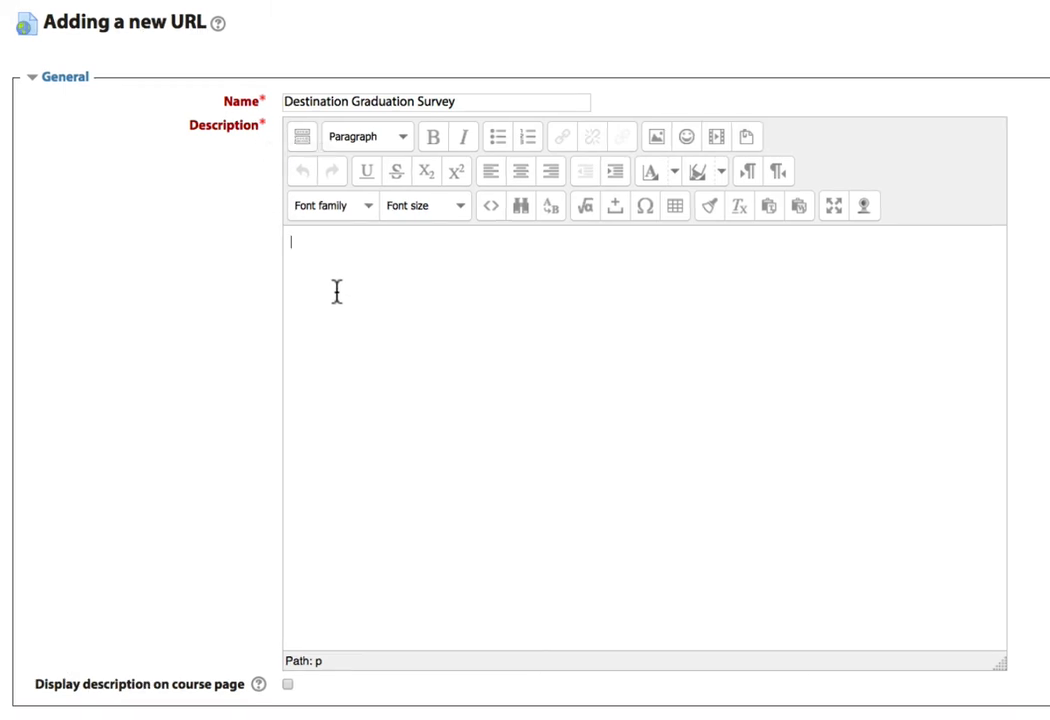
type("Destination Graduation Survey")
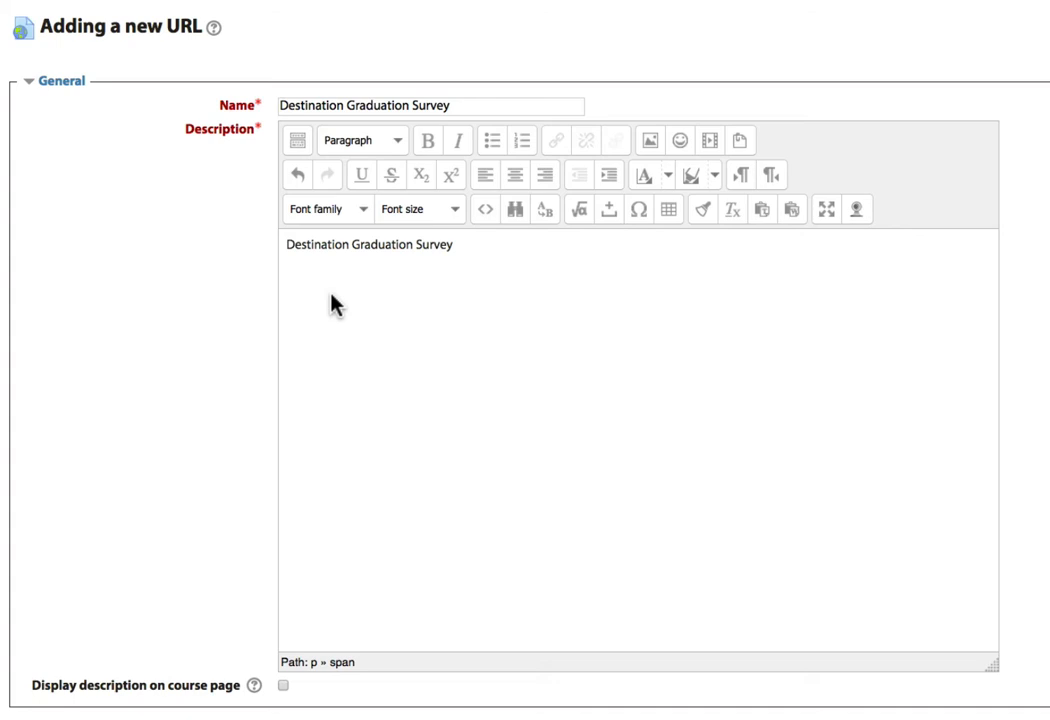
mouse_move(65, 695)
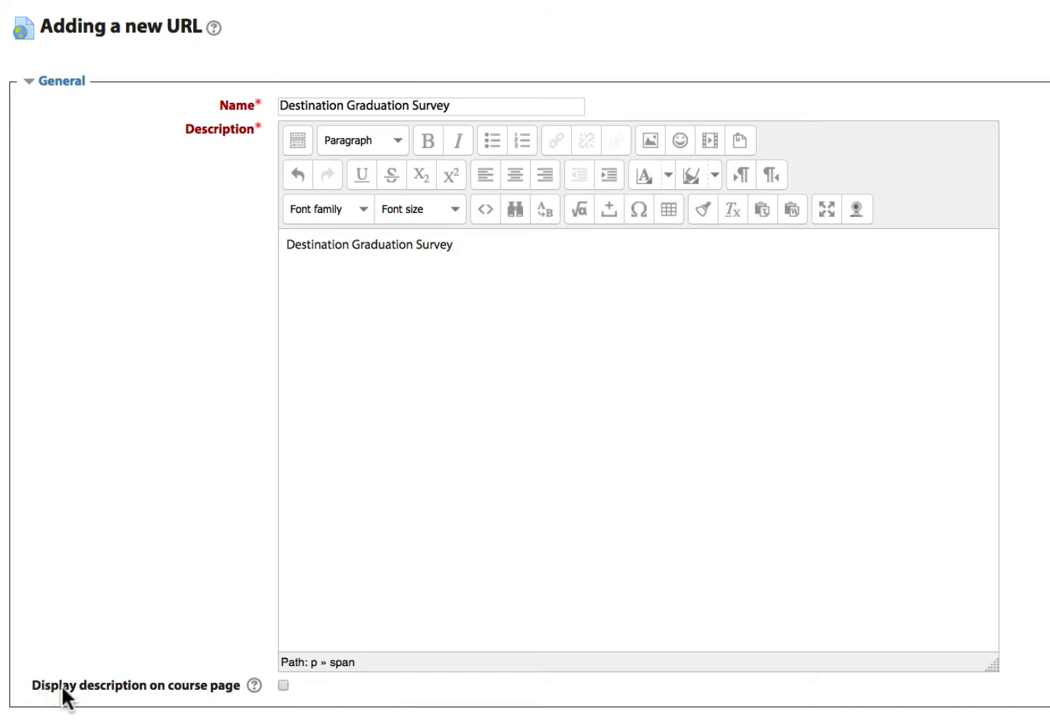
mouse_move(213, 705)
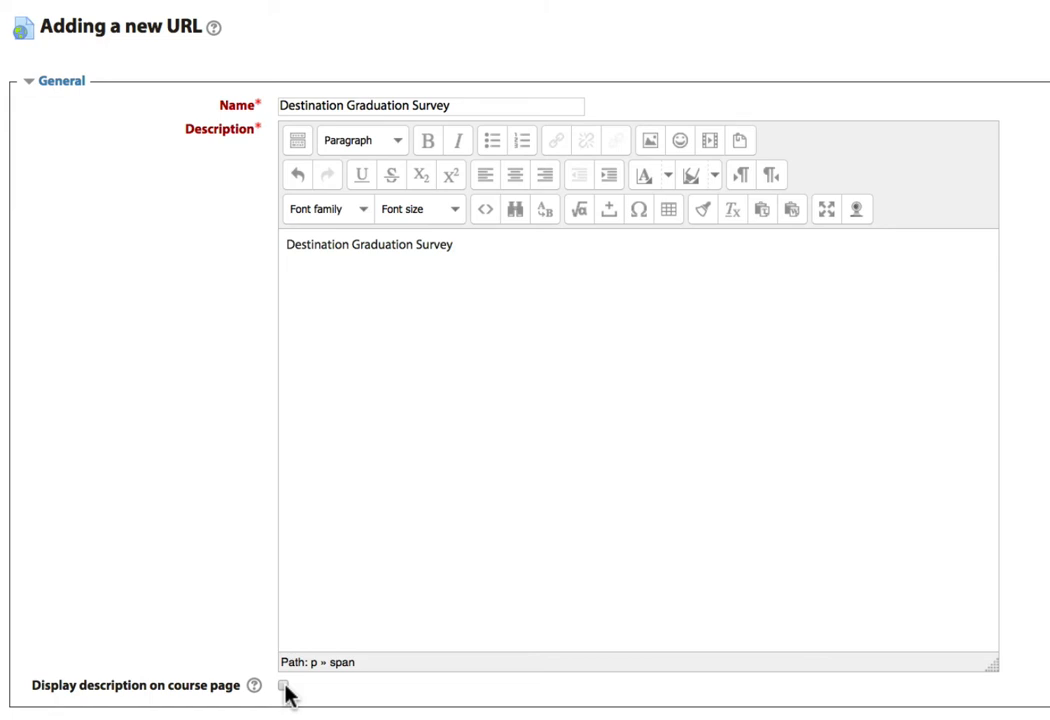
scroll("down", 3)
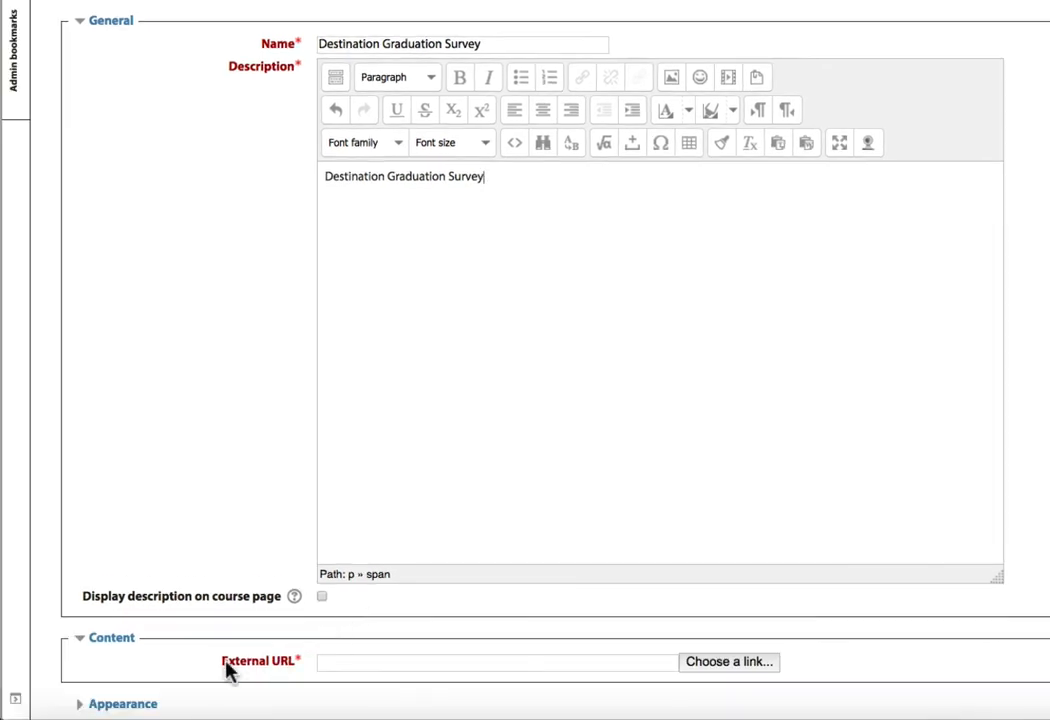
mouse_move(321, 660)
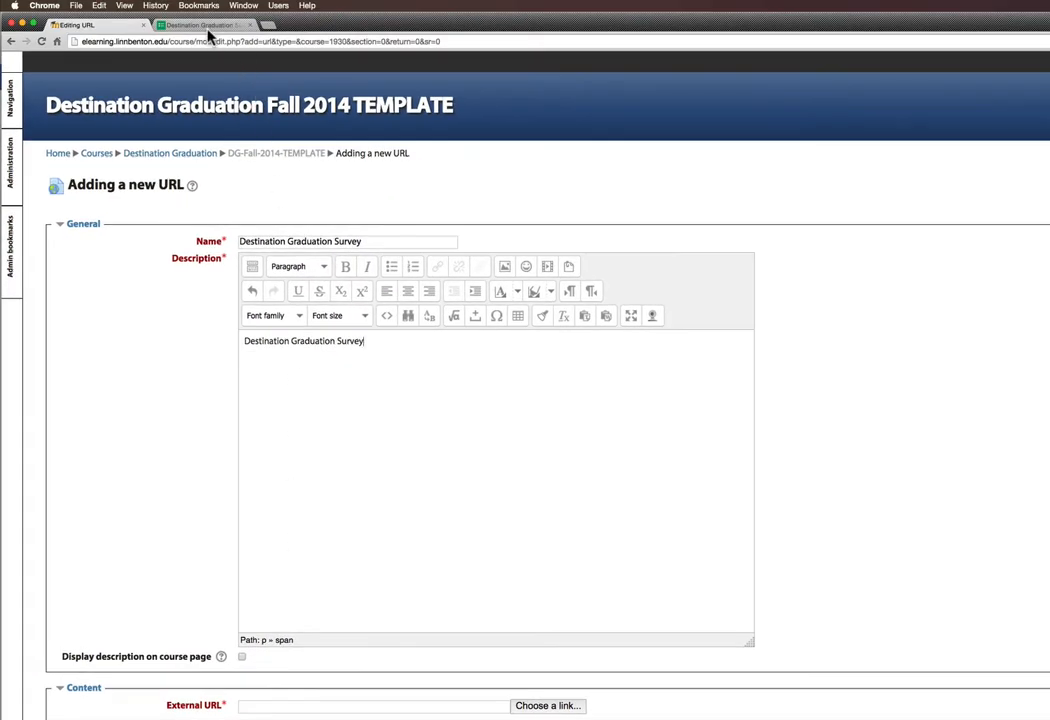
Step: Copy the Google Form survey's web address from its browser tab
left_click(200, 25)
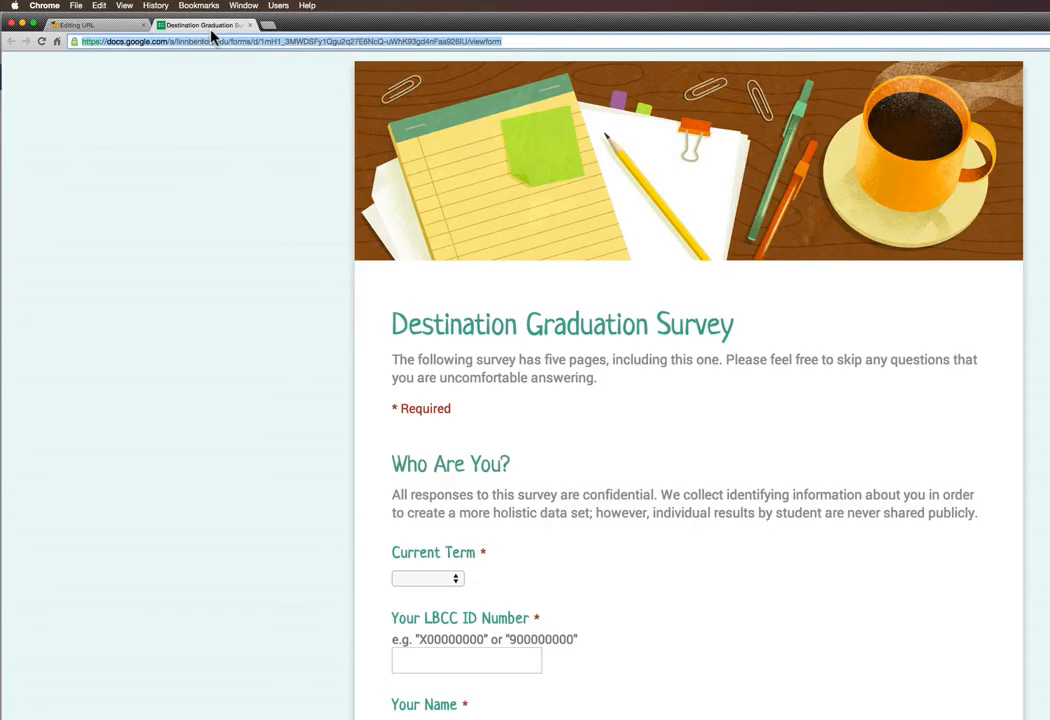
right_click(290, 41)
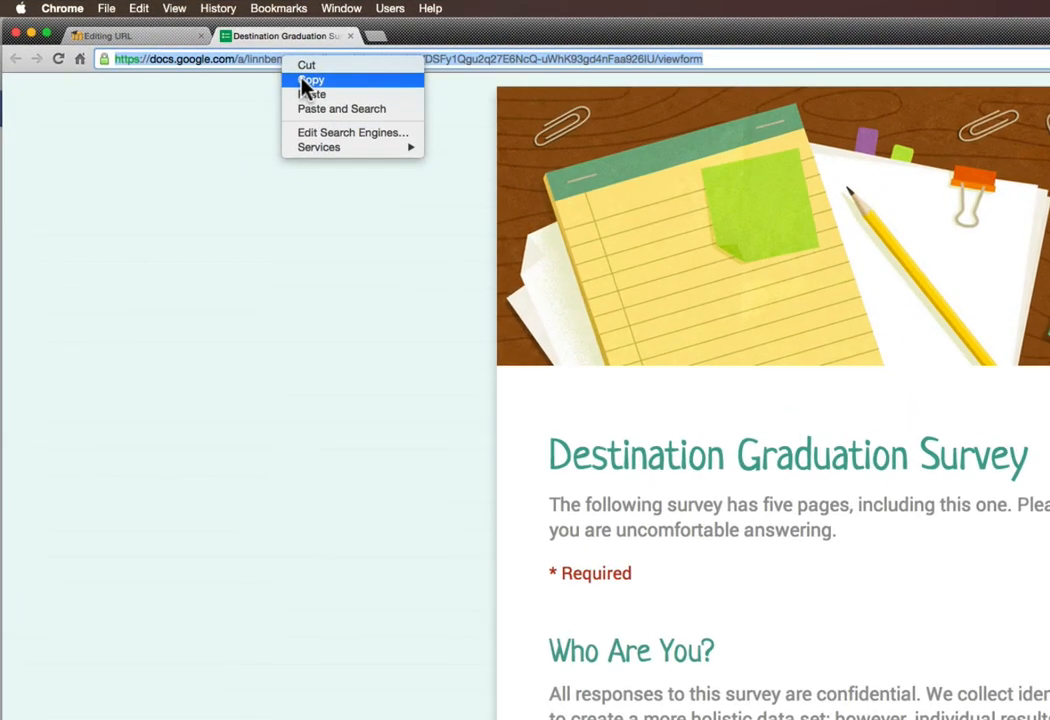
left_click(311, 79)
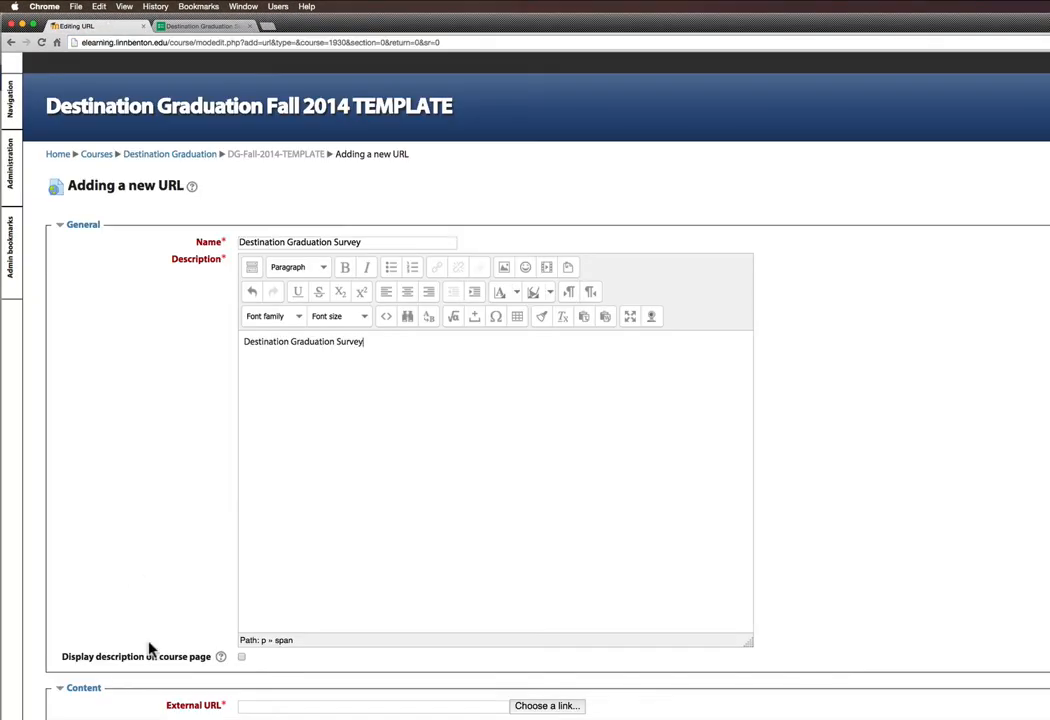
Step: Paste the form address as the External URL and set Display to New window
left_click(372, 705)
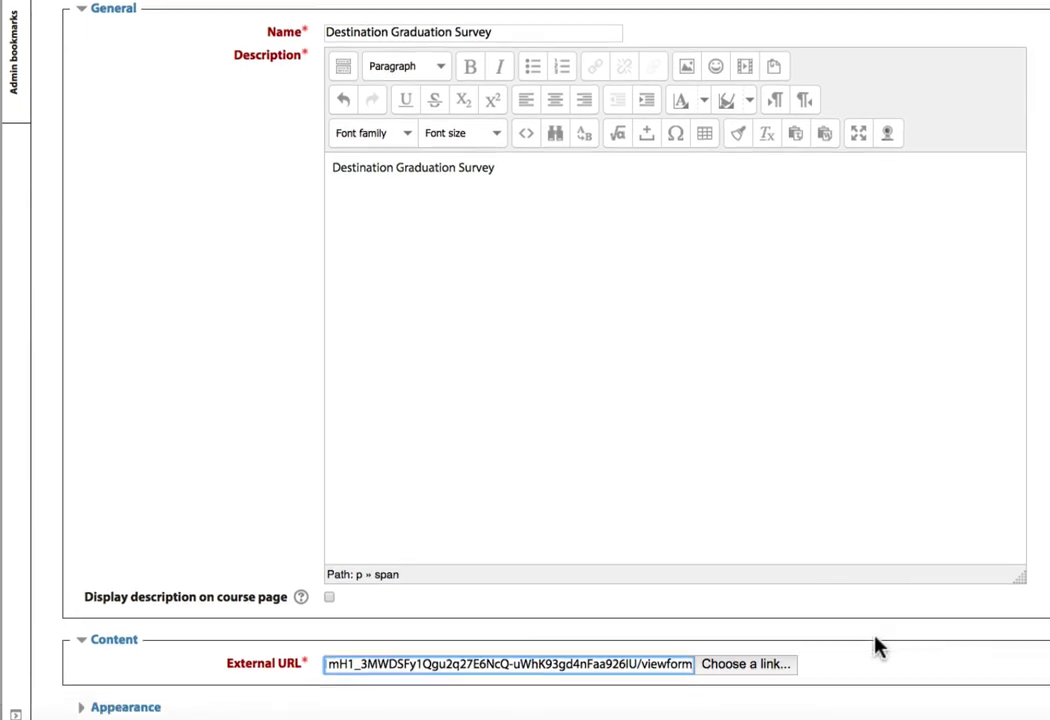
scroll("down", 3)
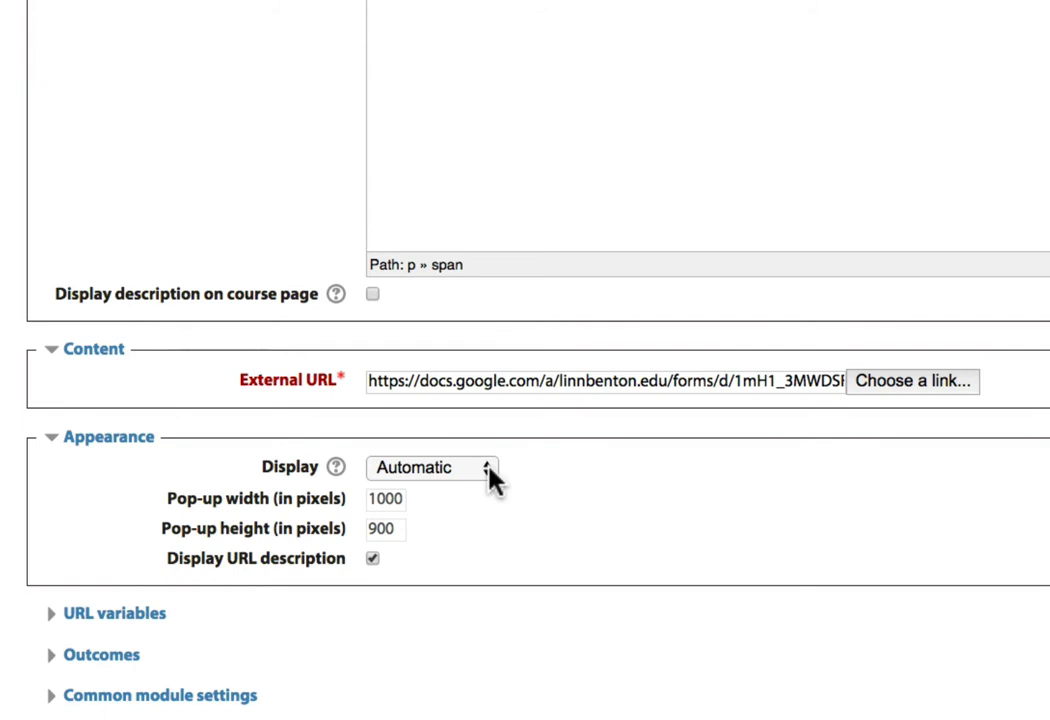
left_click(430, 467)
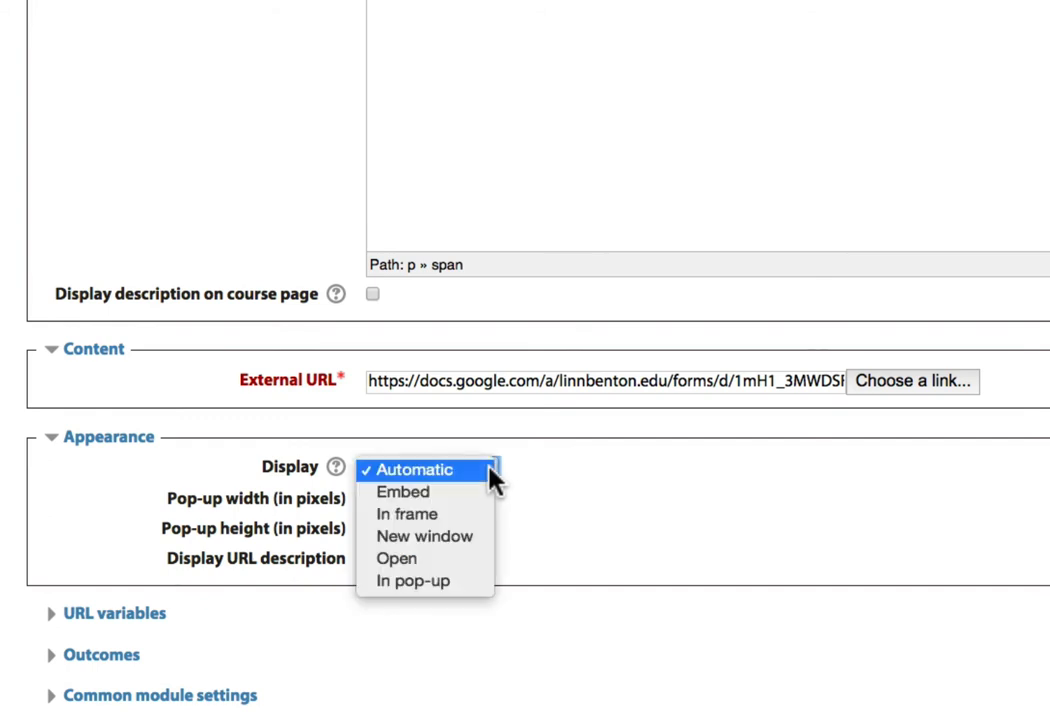
left_click(425, 536)
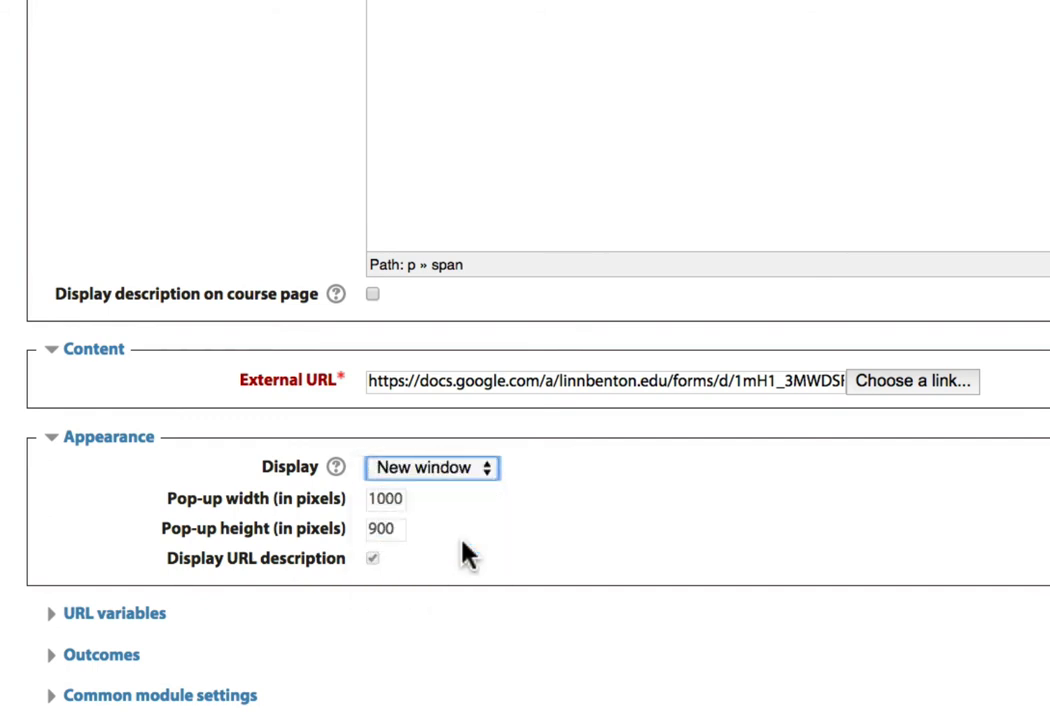
mouse_move(767, 513)
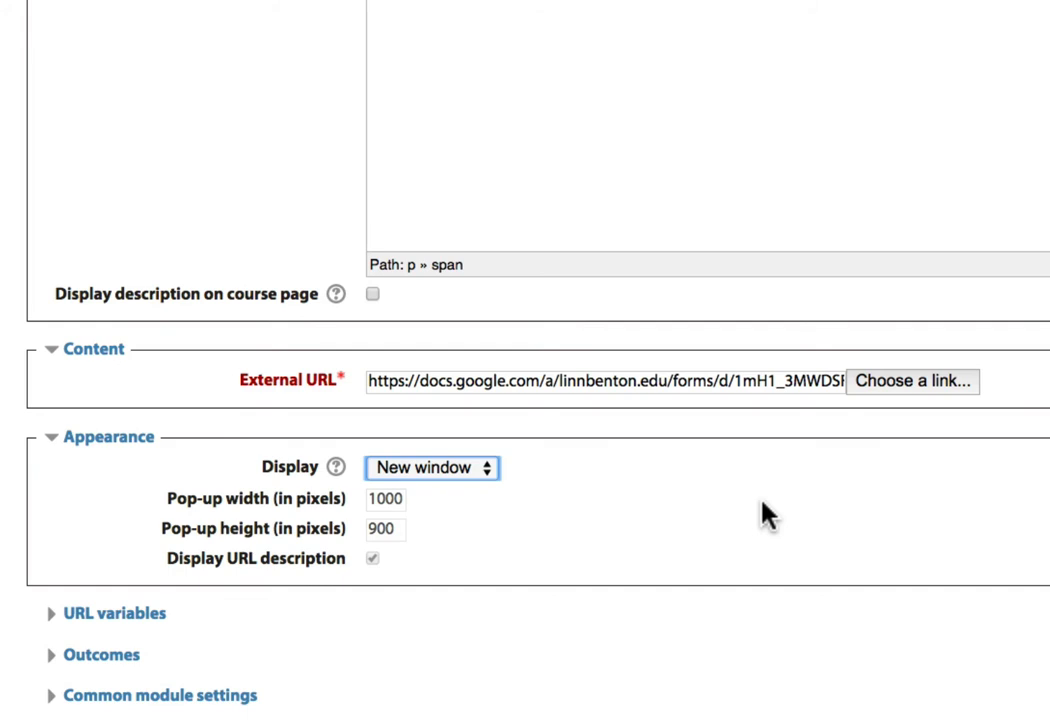
scroll("down", 3)
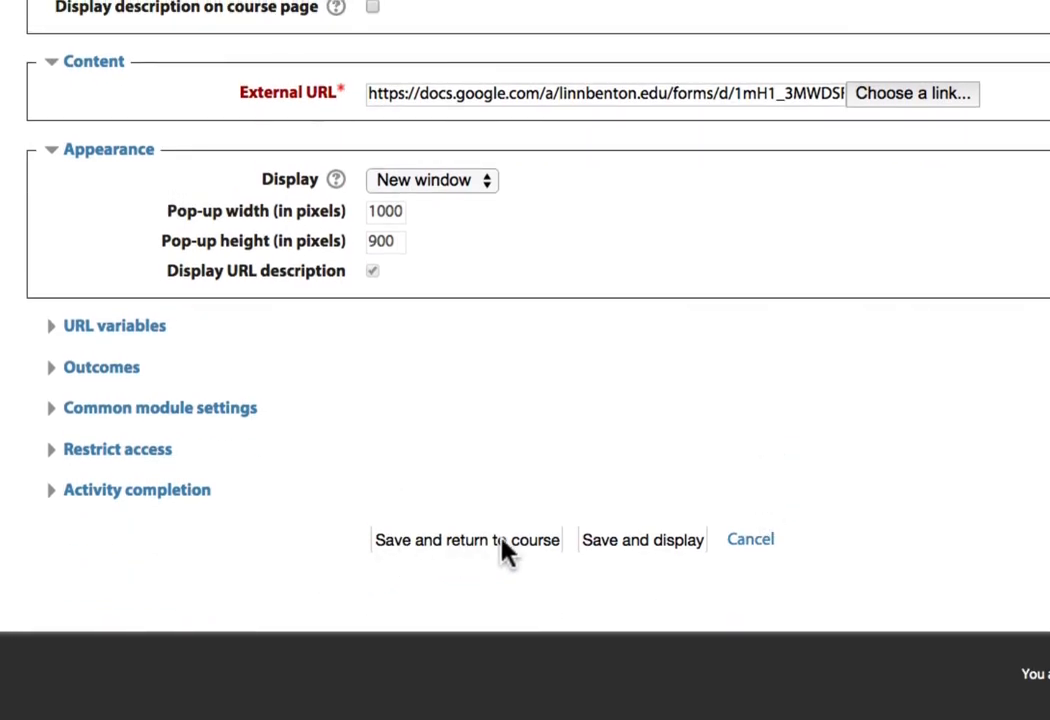
Step: Save the survey link, turn editing off, and open the link to test it
left_click(467, 539)
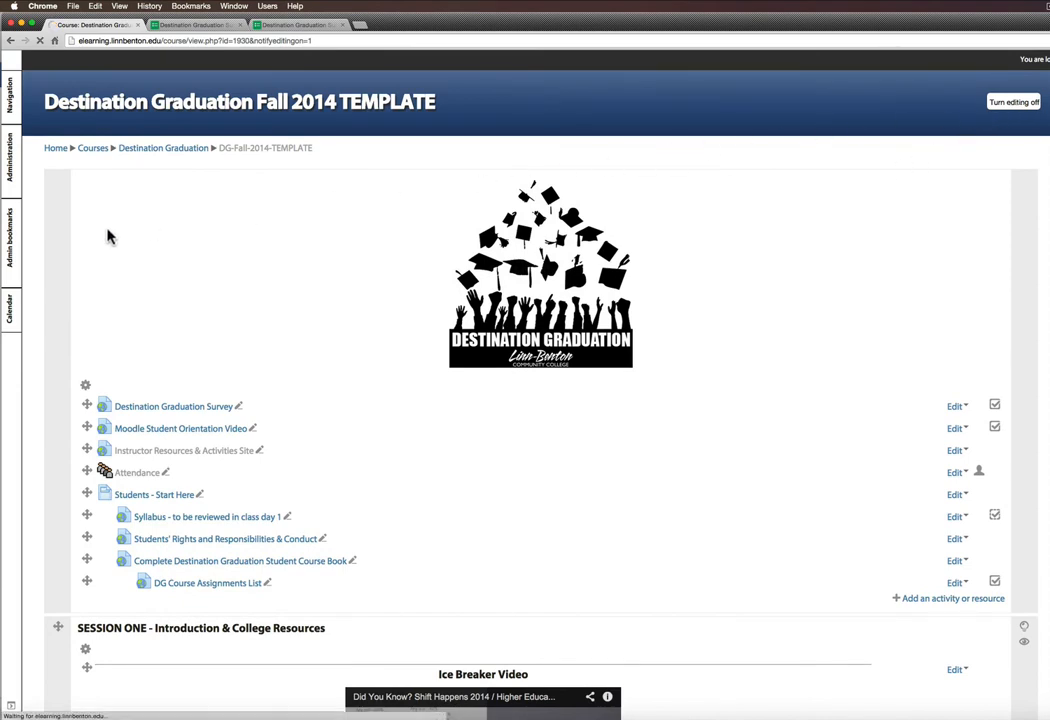
left_click(1013, 101)
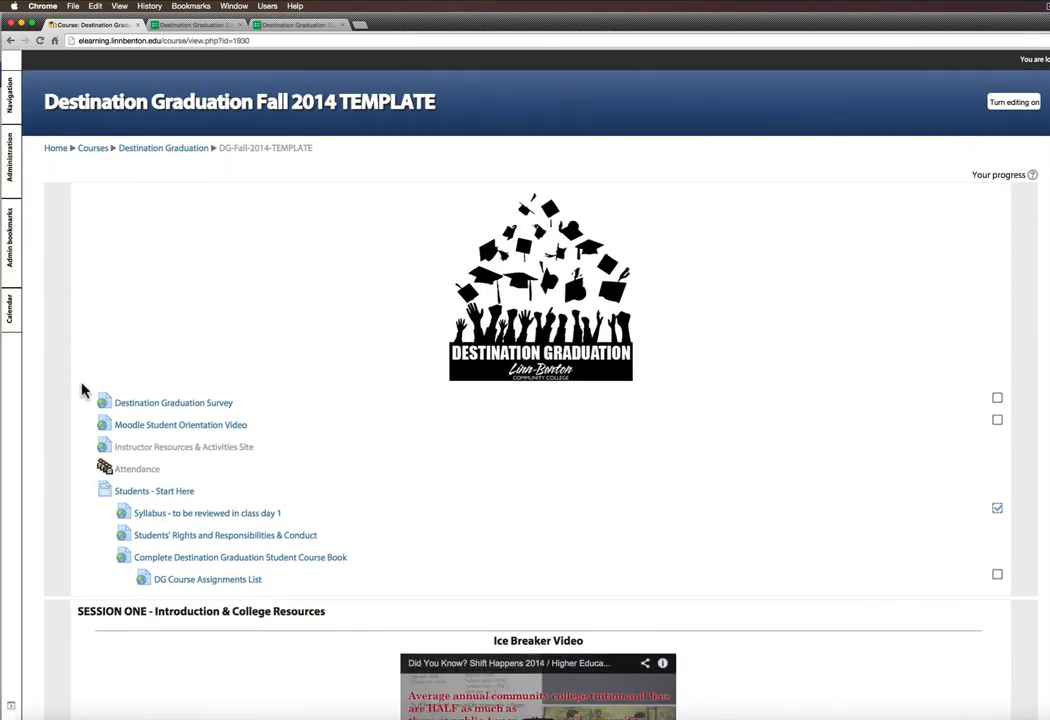
left_click(173, 402)
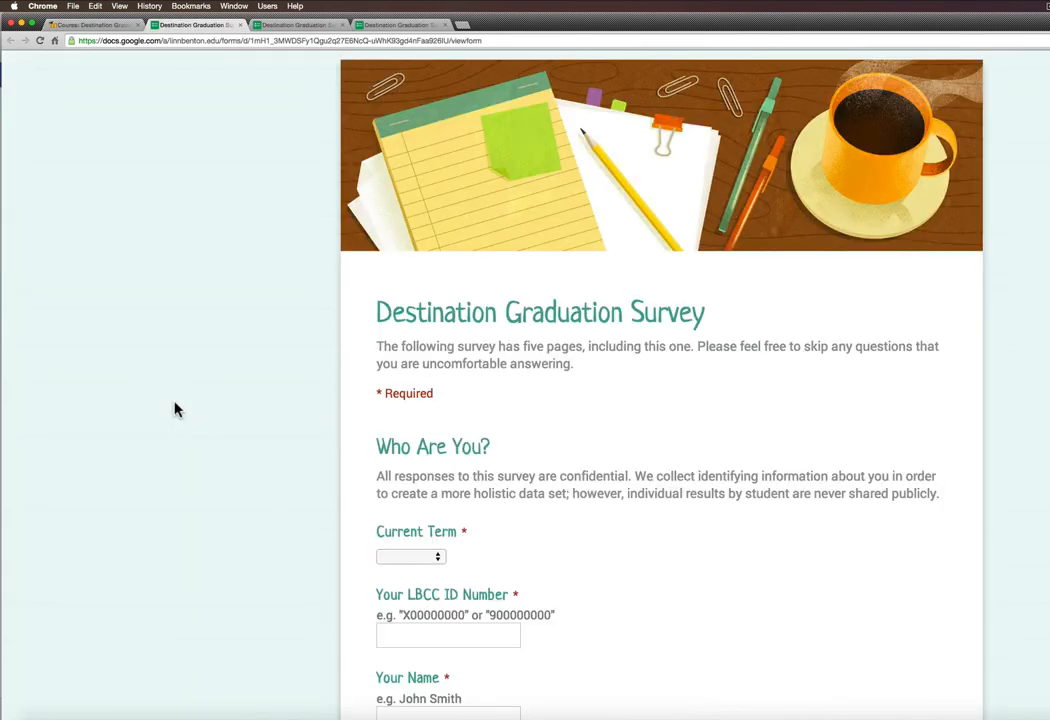
mouse_move(305, 121)
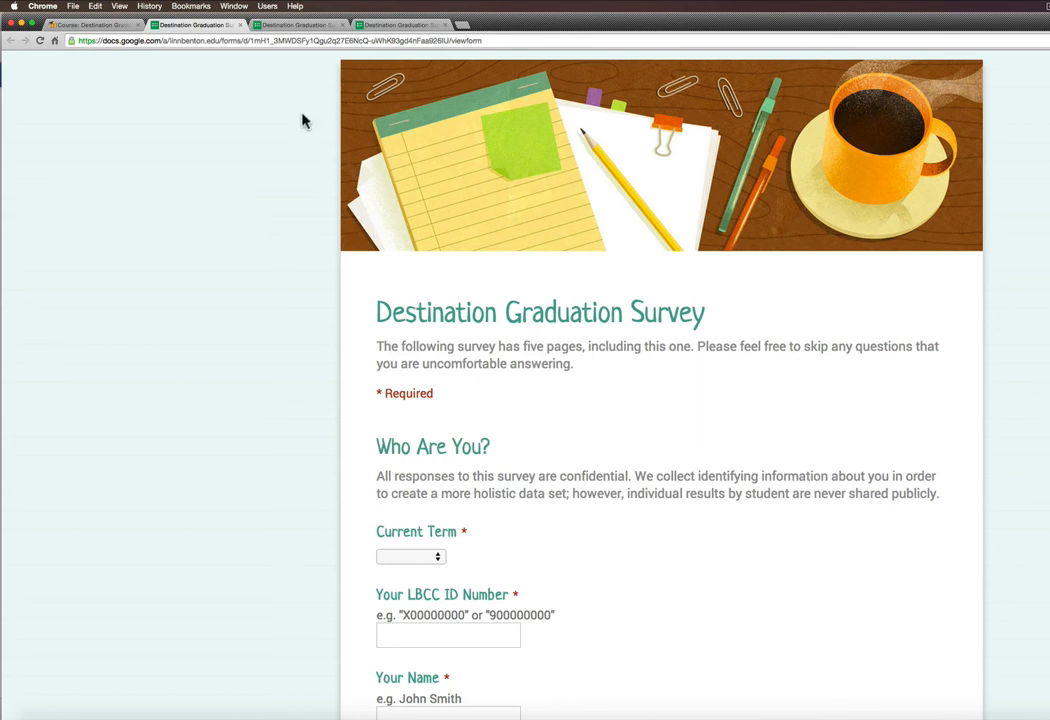